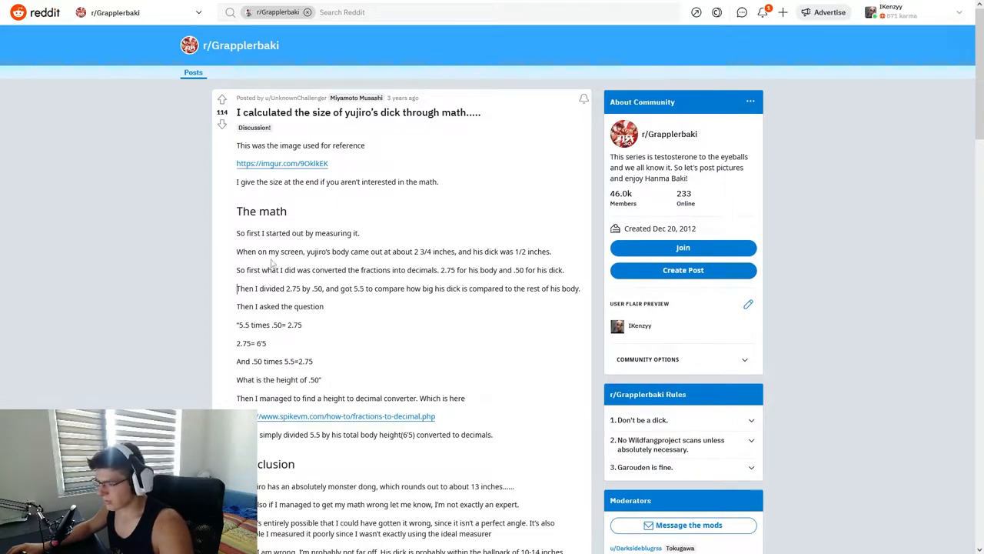
mouse_move(362, 255)
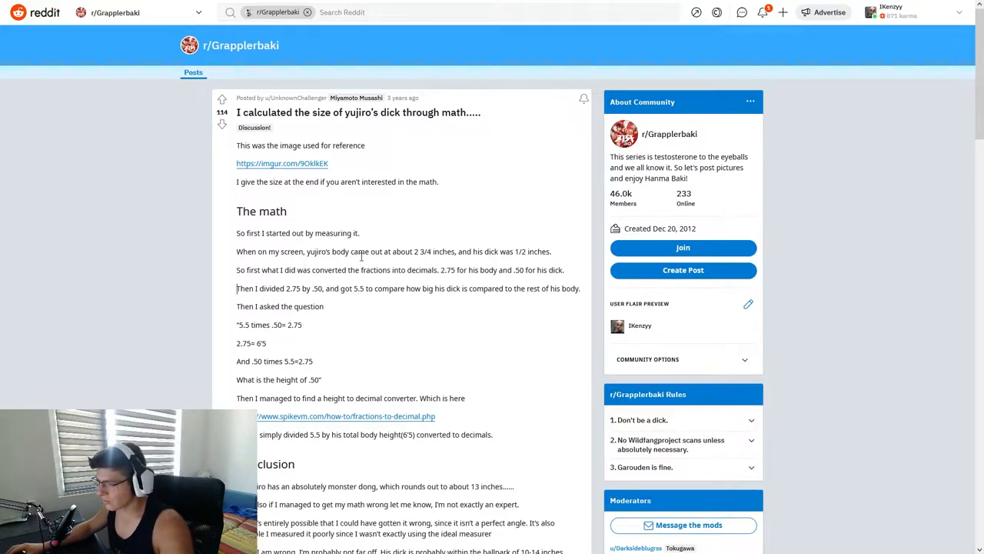
mouse_move(434, 265)
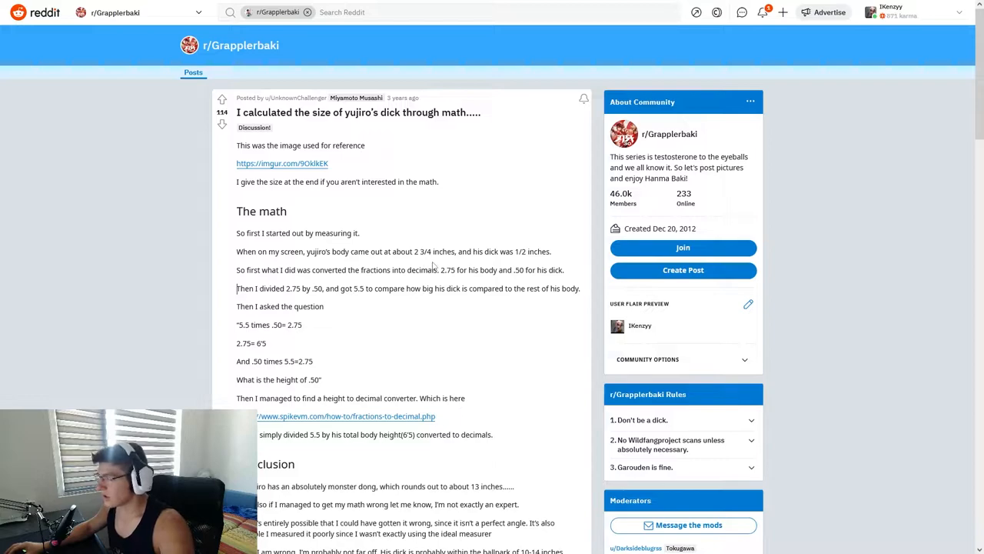
mouse_move(517, 268)
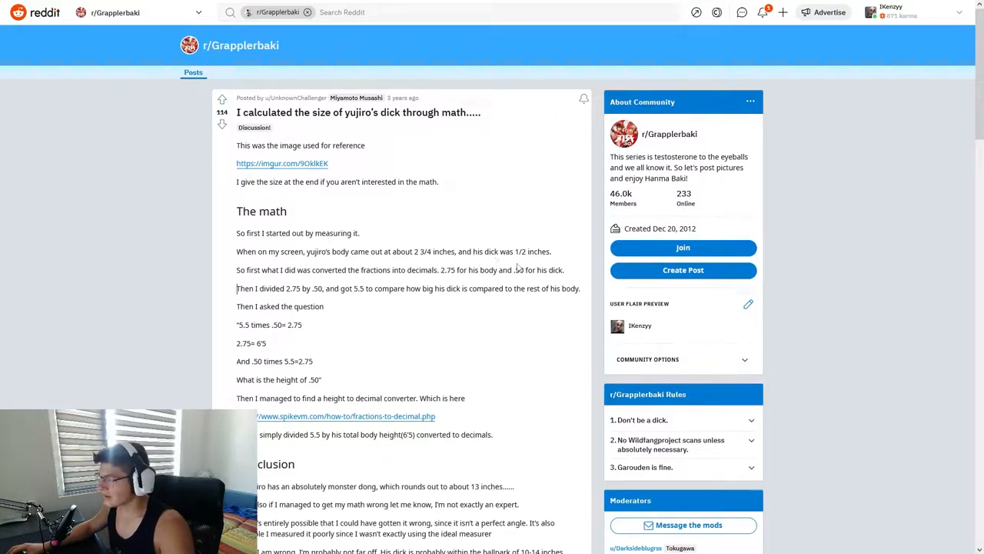
mouse_move(249, 286)
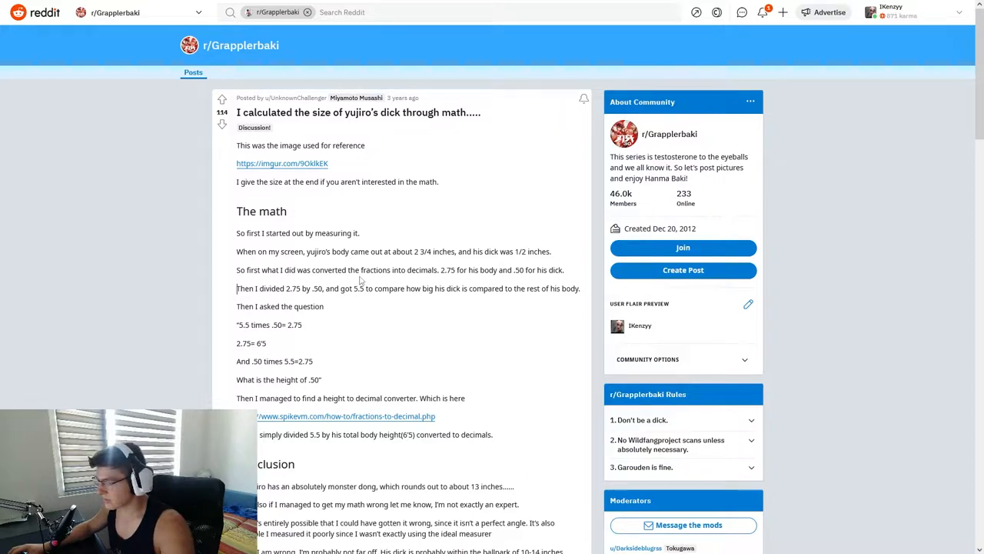
mouse_move(449, 279)
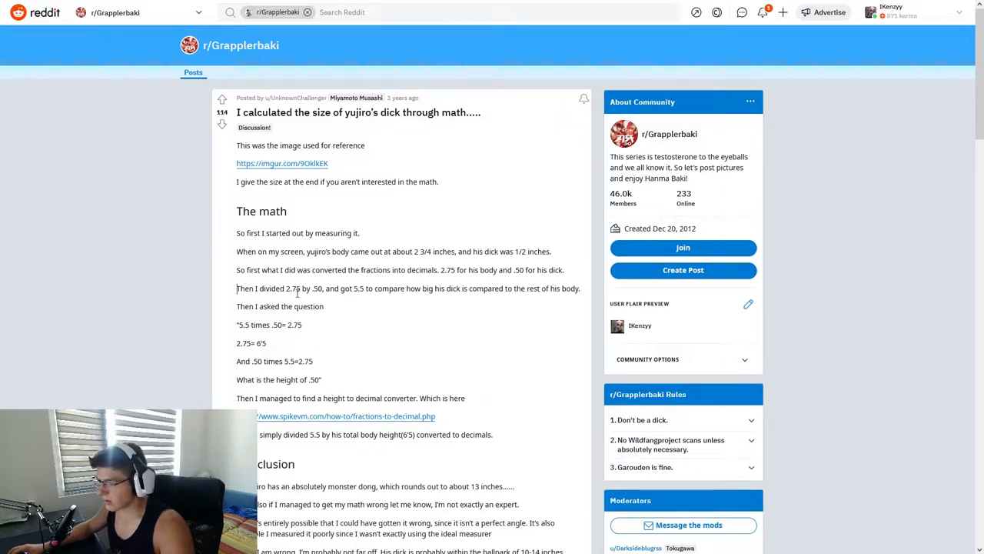
mouse_move(367, 298)
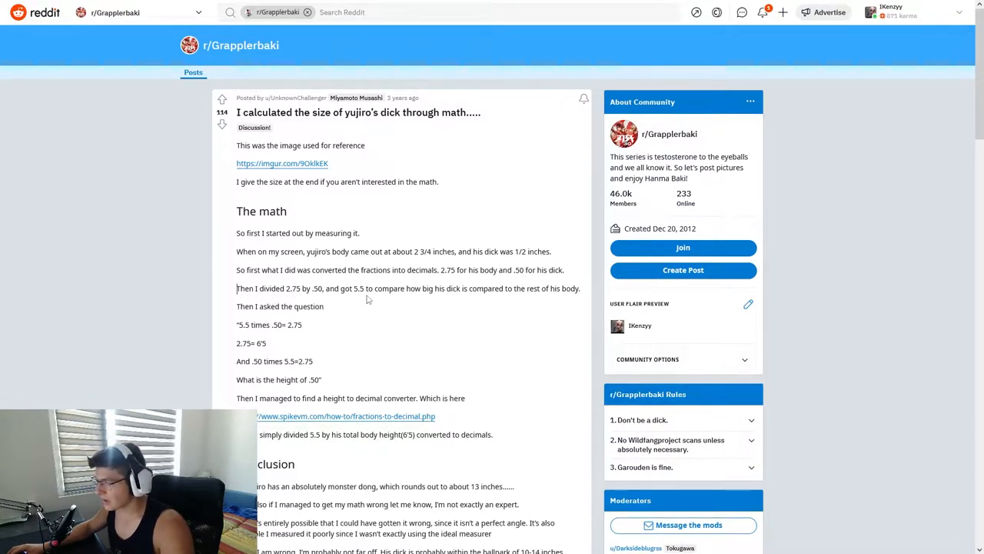
mouse_move(458, 299)
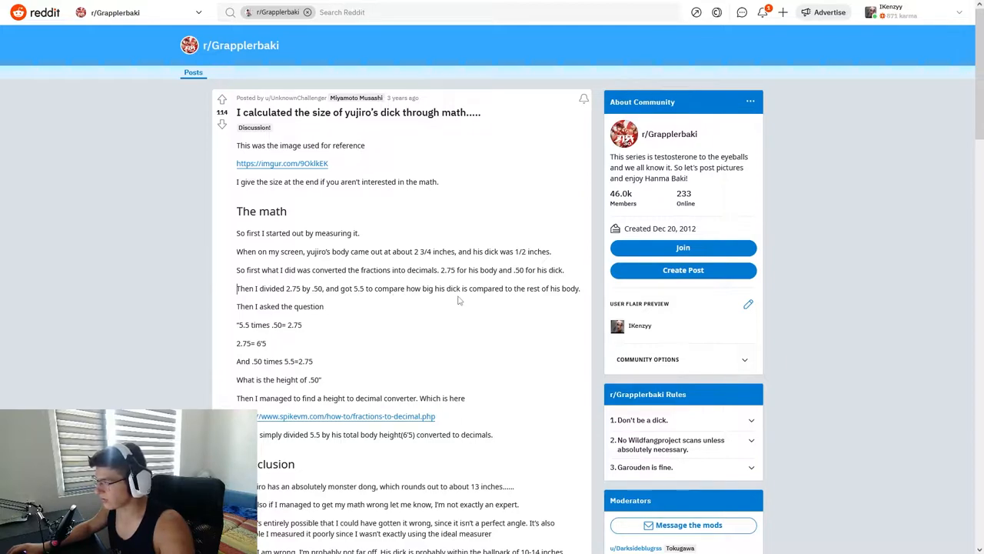
mouse_move(329, 310)
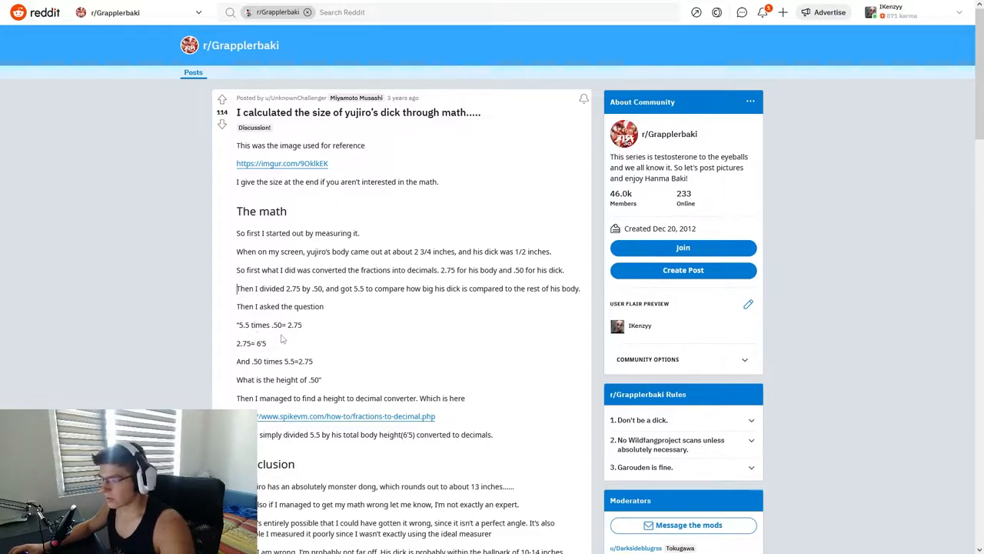
mouse_move(247, 359)
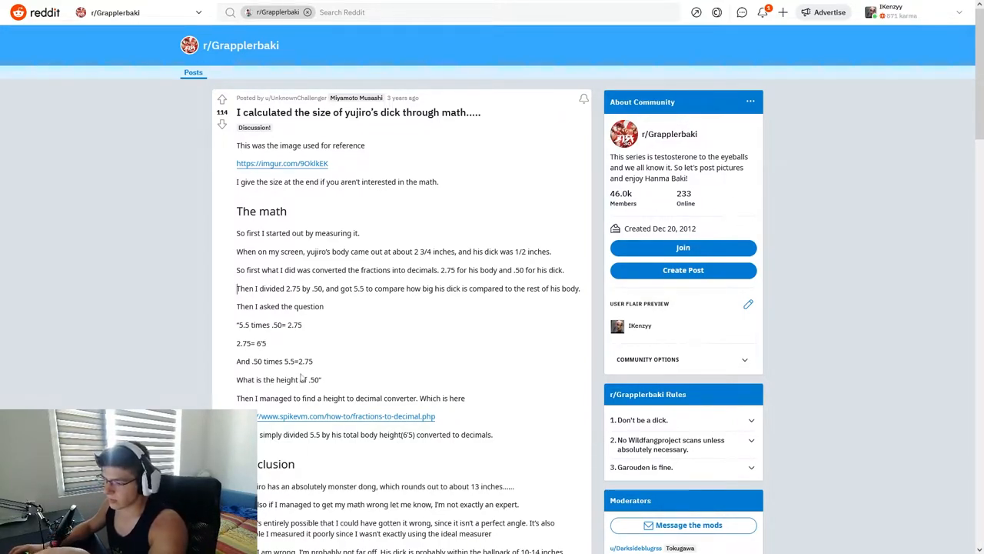
mouse_move(295, 396)
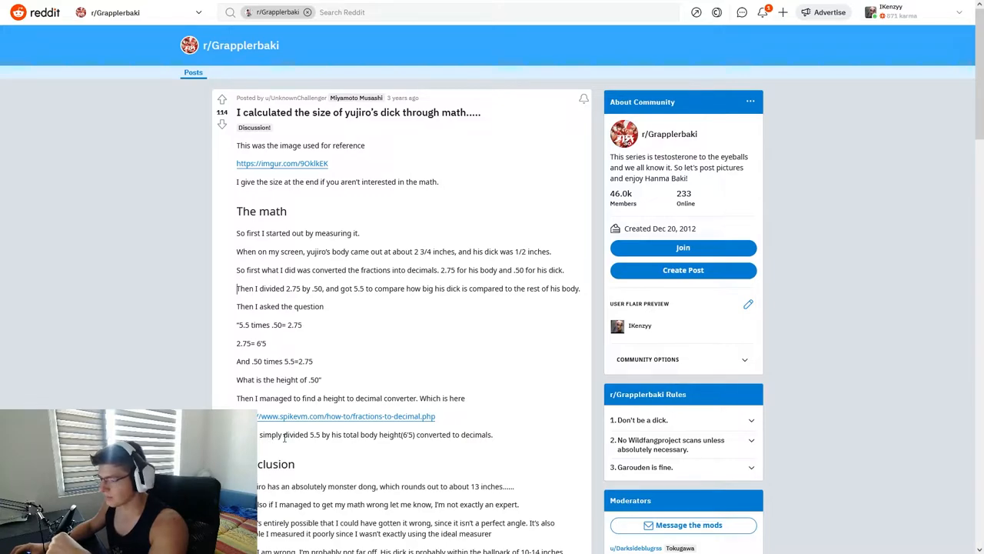
mouse_move(369, 452)
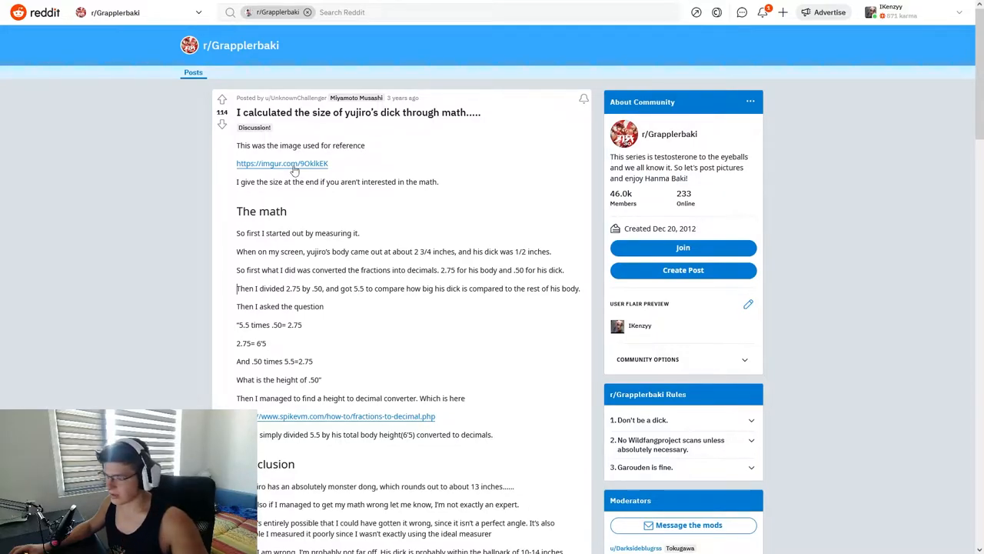
Step: View the r/Grapplerbaki follow-up post with the annotated panel estimating Yujiro's height
left_click(283, 163)
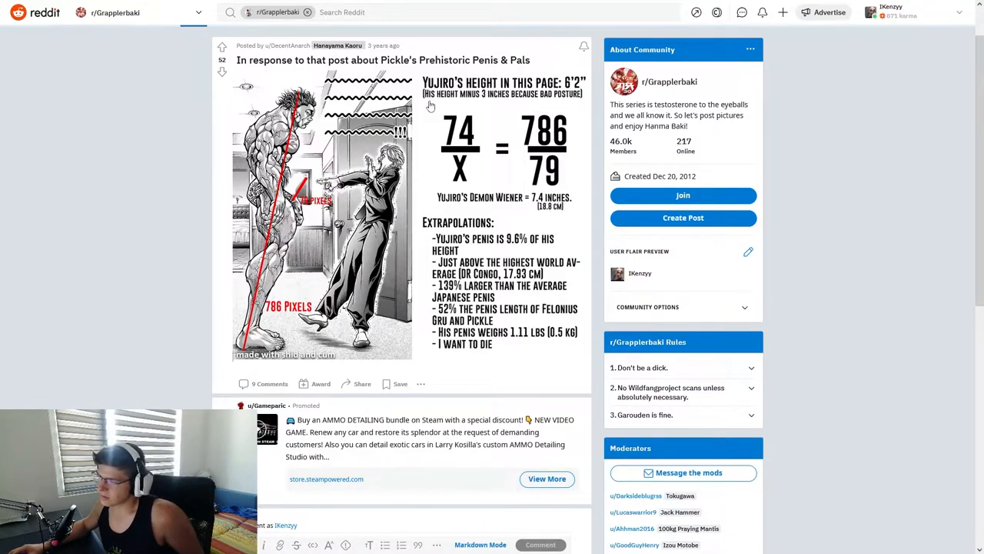
mouse_move(551, 114)
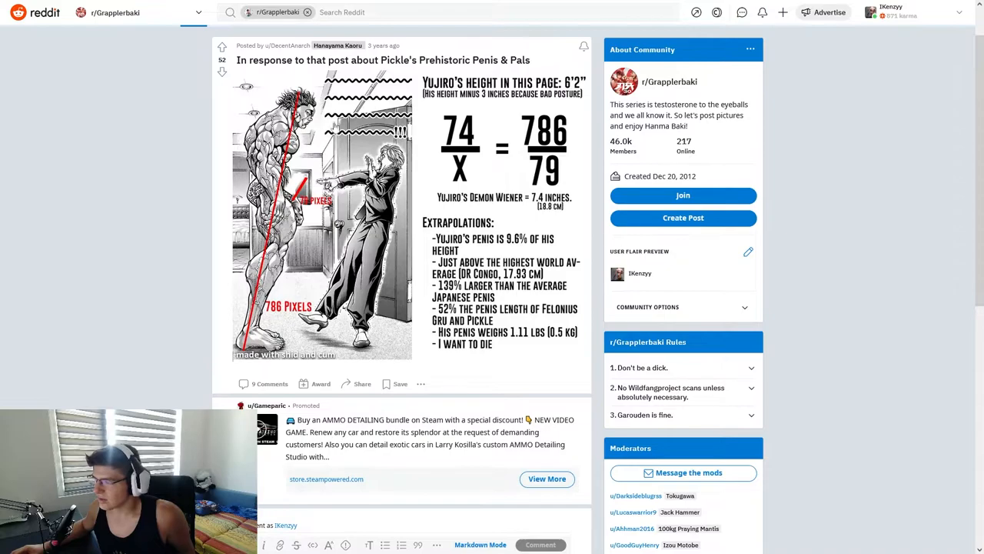
mouse_move(551, 100)
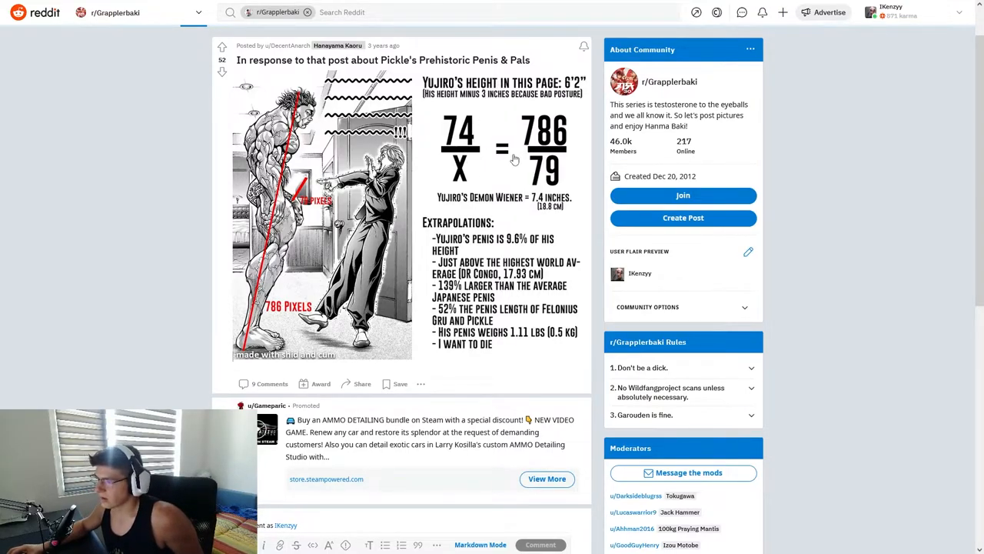
mouse_move(502, 271)
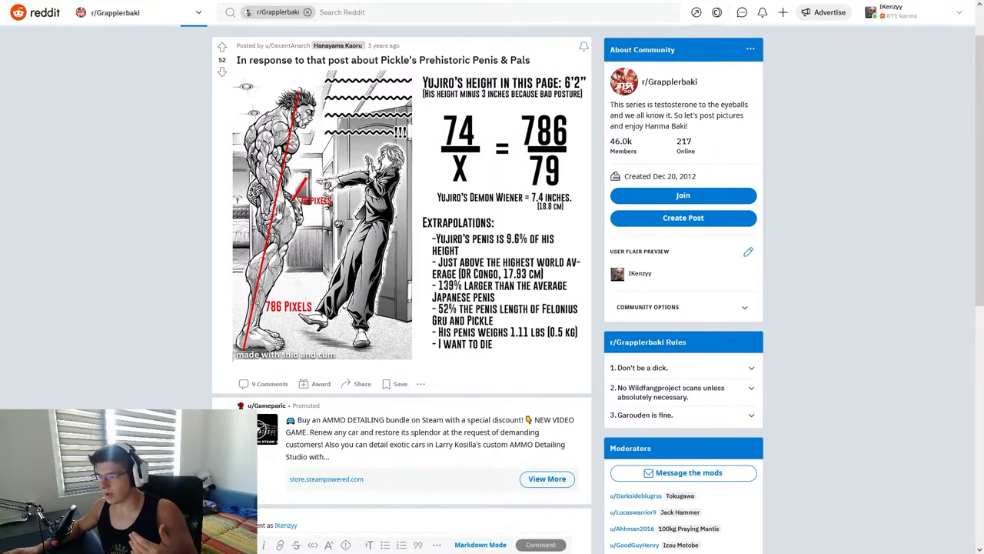
mouse_move(293, 259)
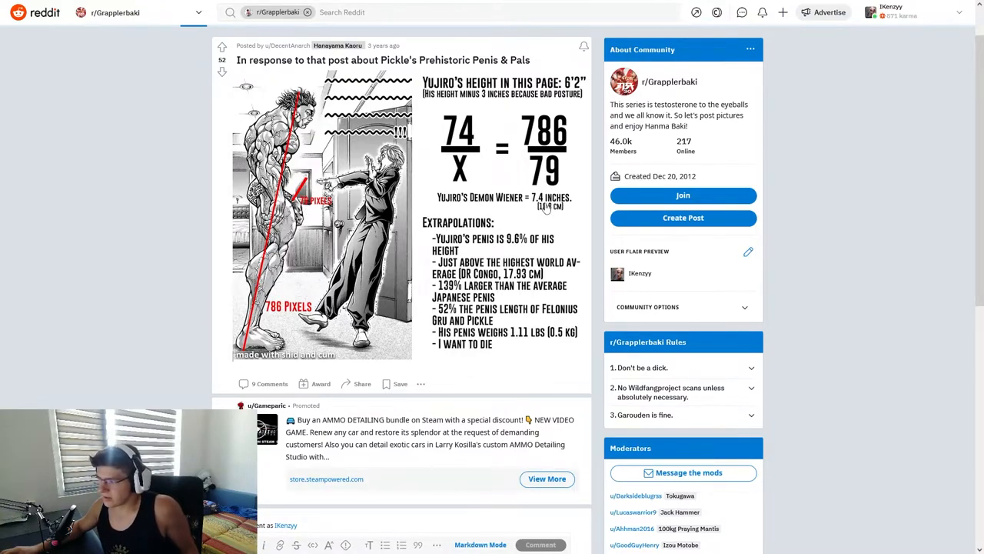
mouse_move(507, 246)
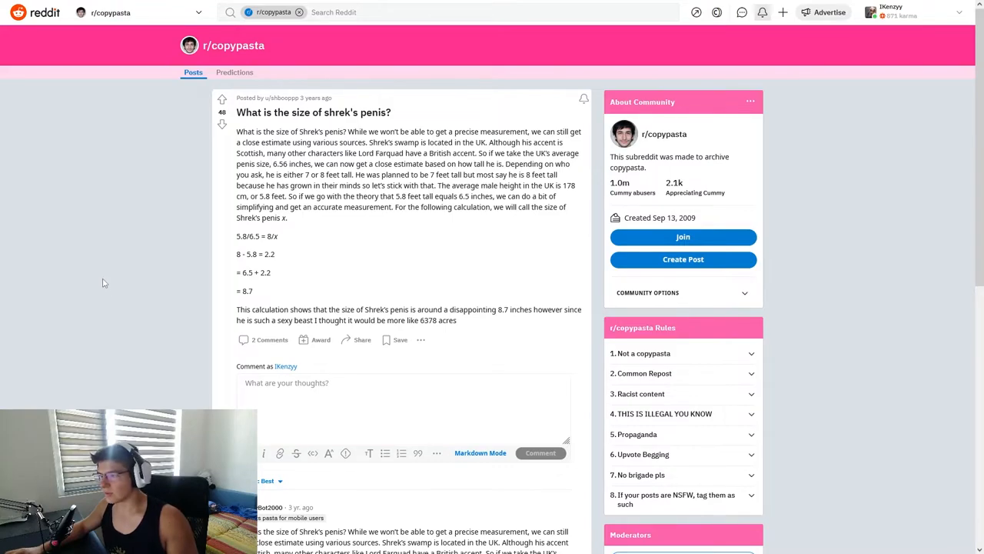
mouse_move(116, 275)
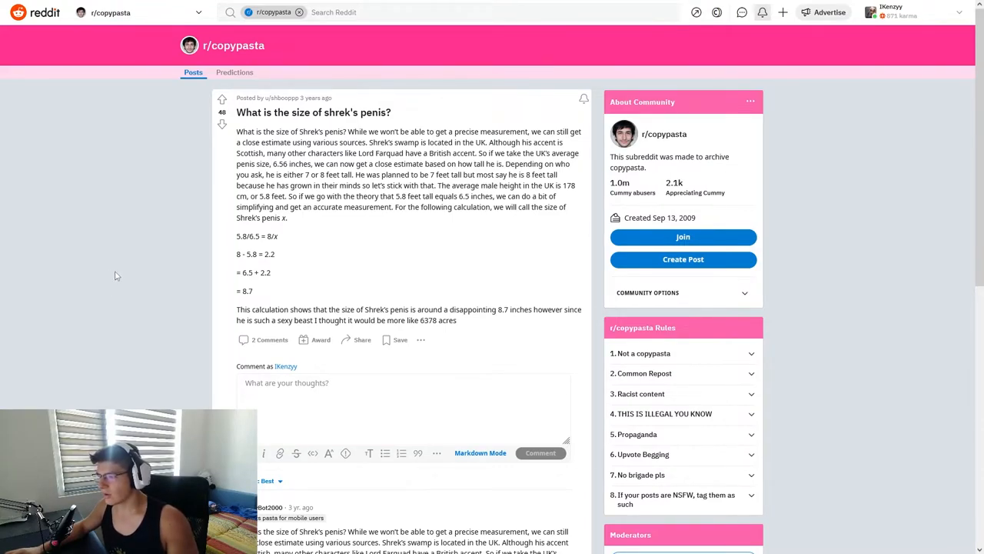
mouse_move(169, 280)
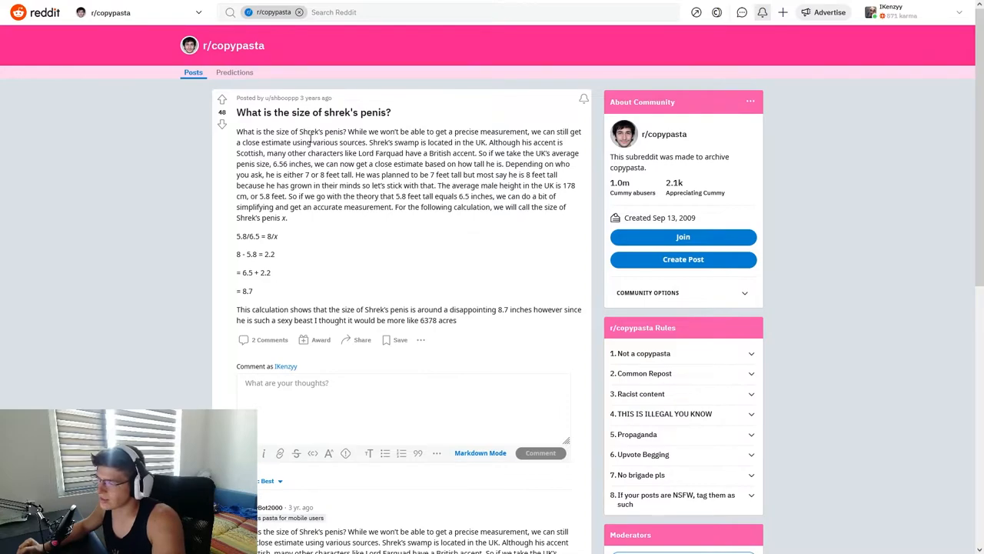
mouse_move(320, 181)
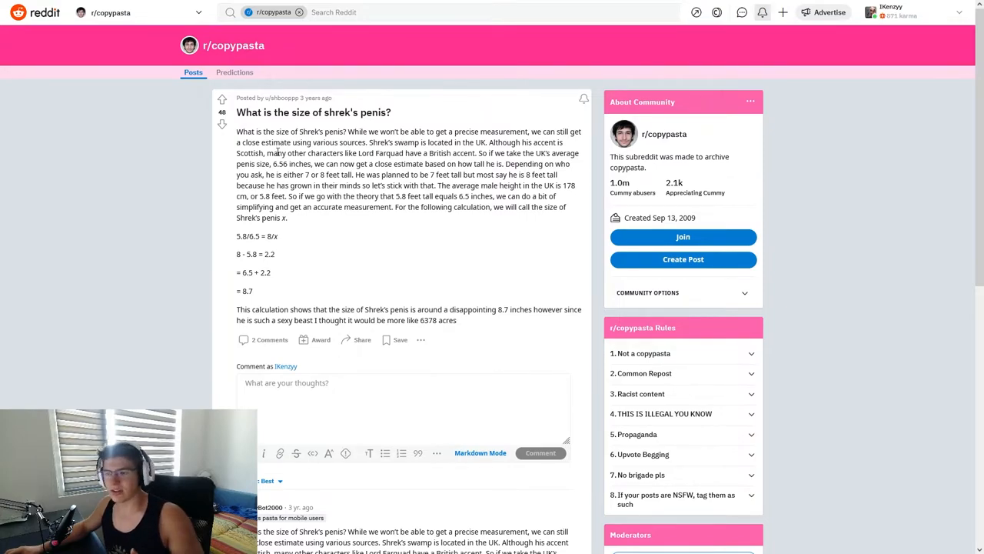
mouse_move(307, 197)
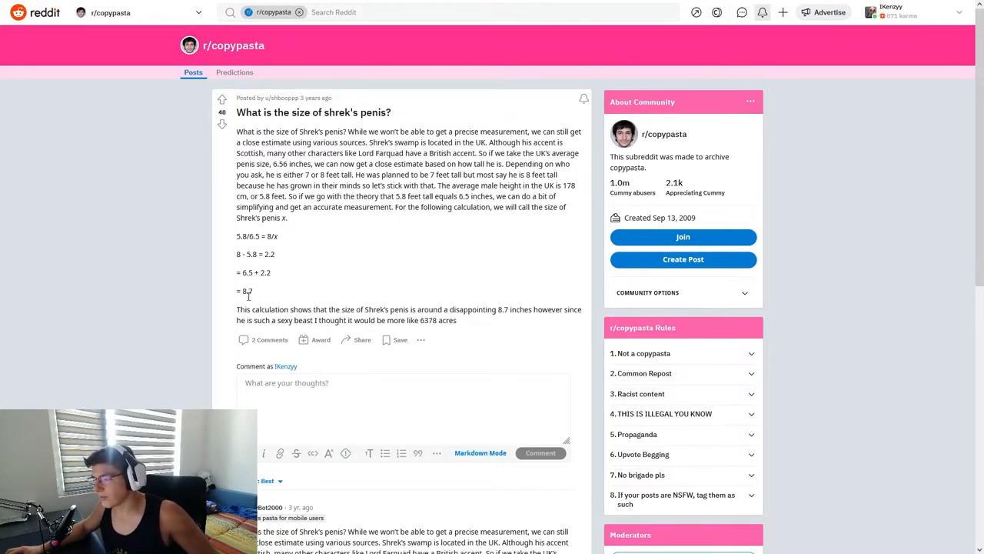
mouse_move(274, 292)
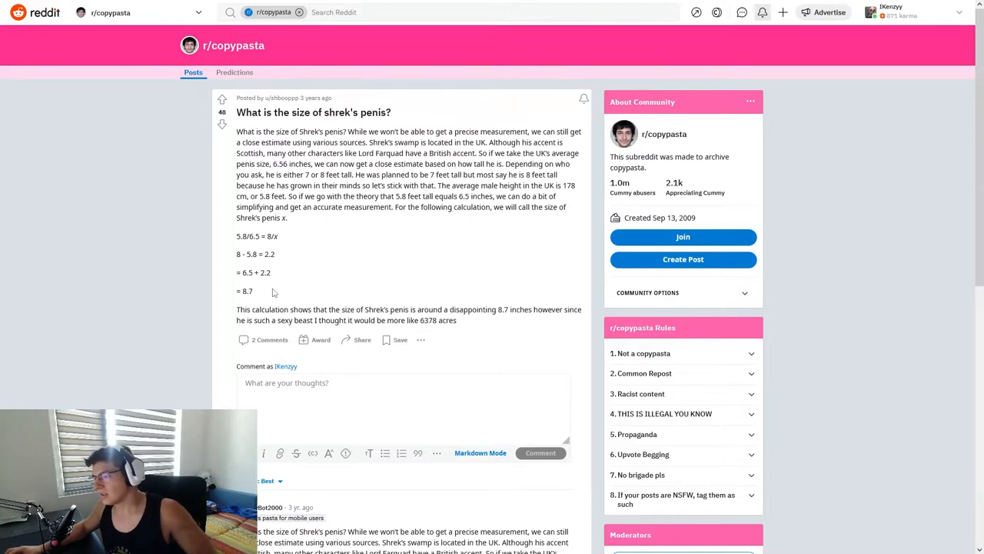
mouse_move(269, 295)
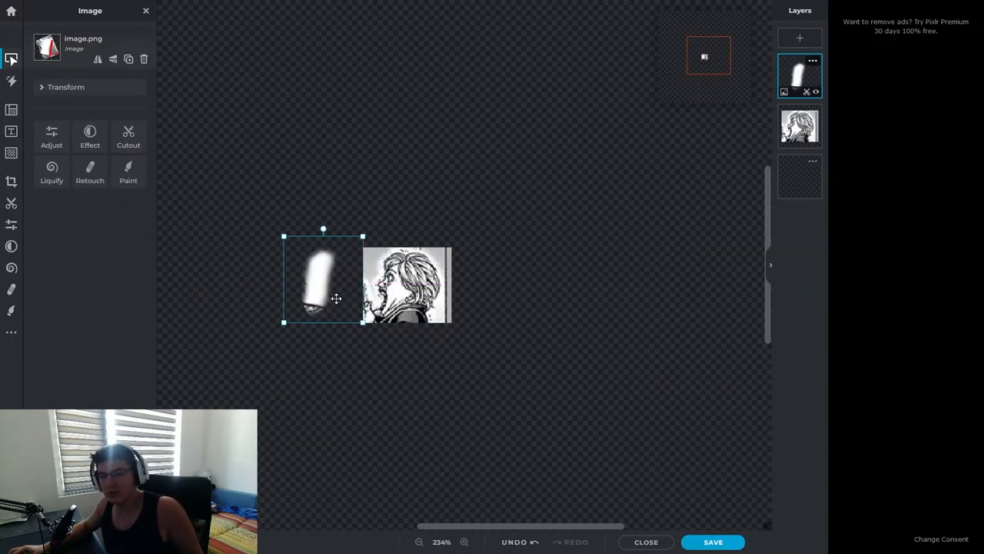
Step: Move the cropped white shape layer onto the manga face layer so they overlap
left_click_drag(323, 280, 393, 286)
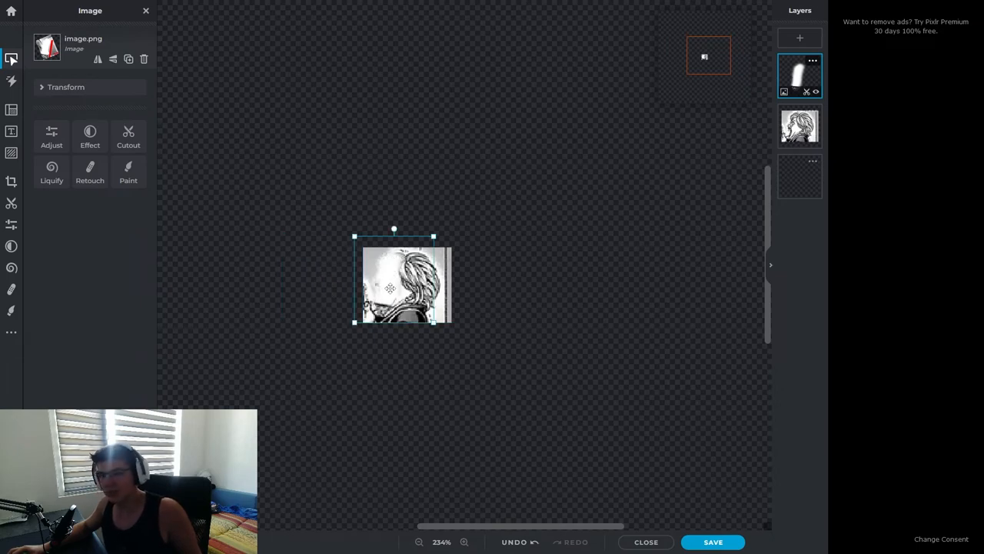